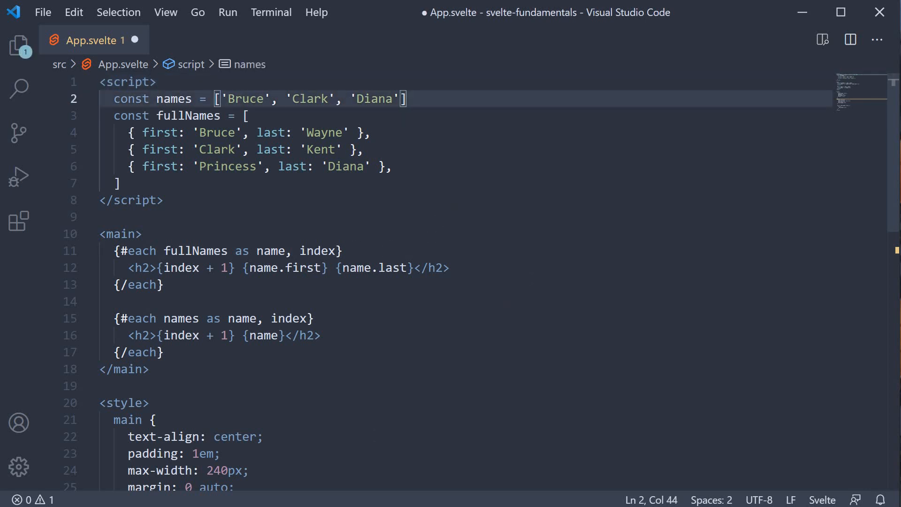
Step: Key the names each block with (name) after 'index' on line 15
left_click(311, 318)
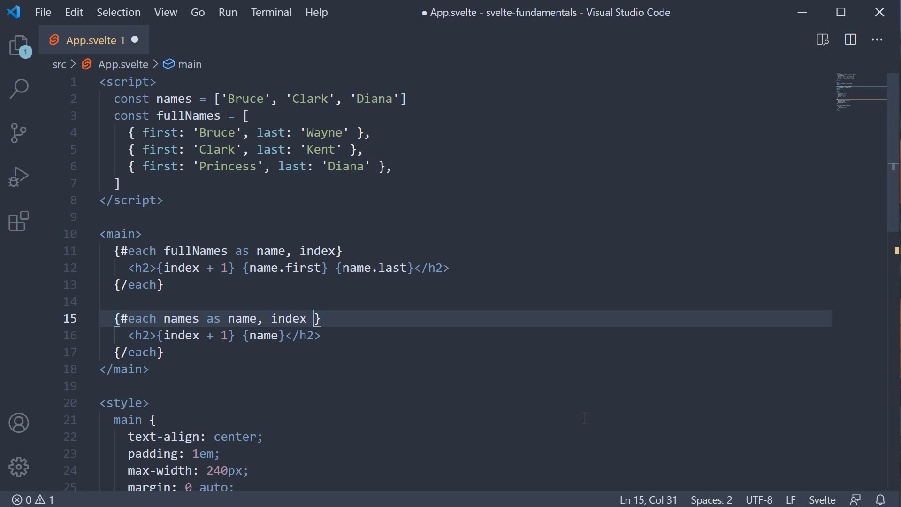
type("()")
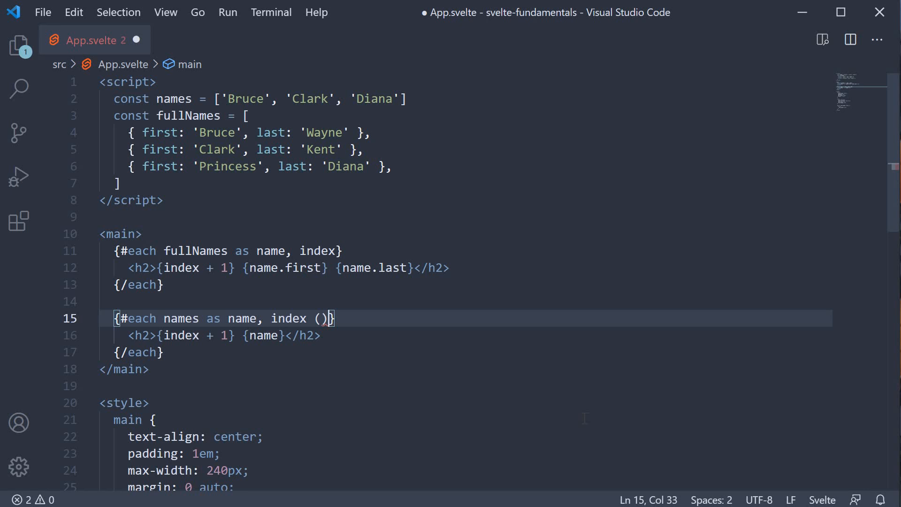
key("Left")
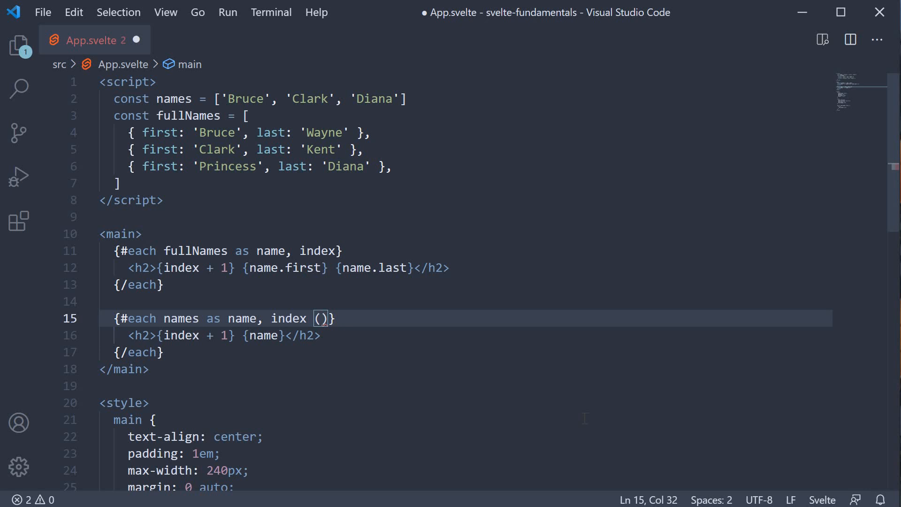
type("name")
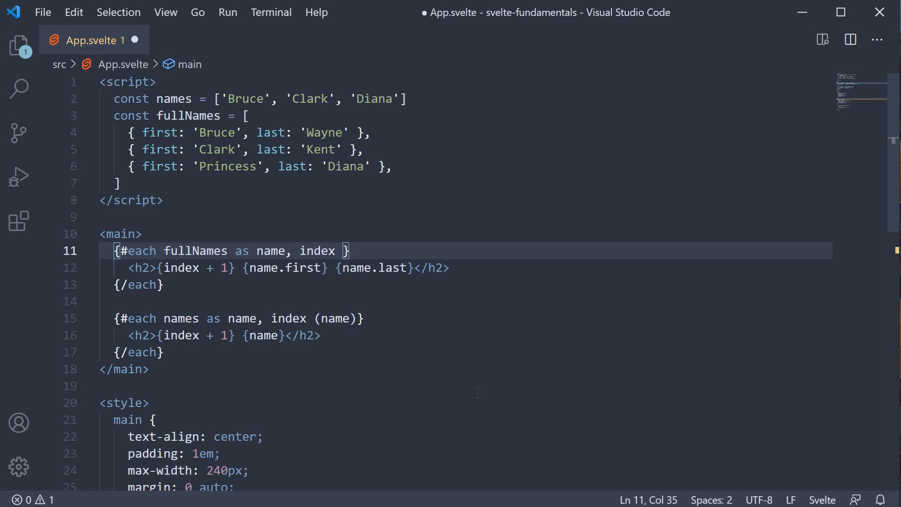
Step: Key the fullNames each block with (name.first) on line 11 and save App.svelte
type("(")
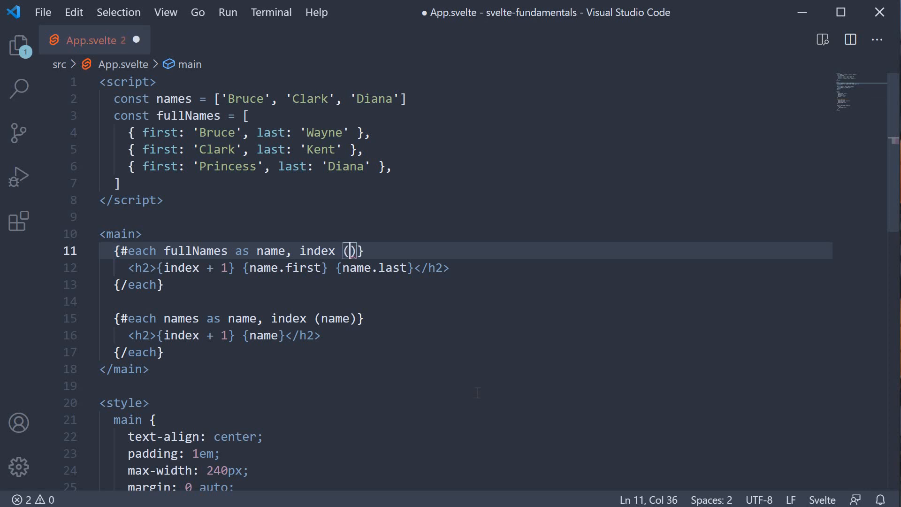
type("name.first")
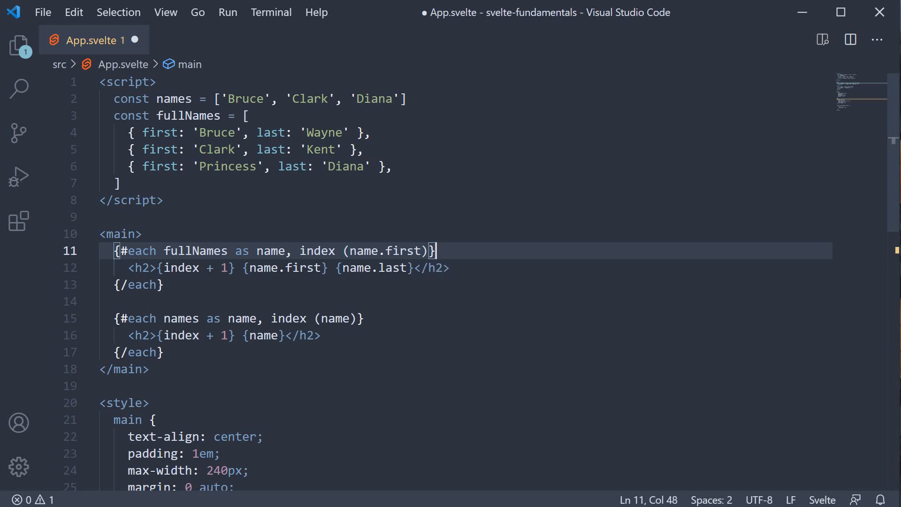
key("ctrl+s")
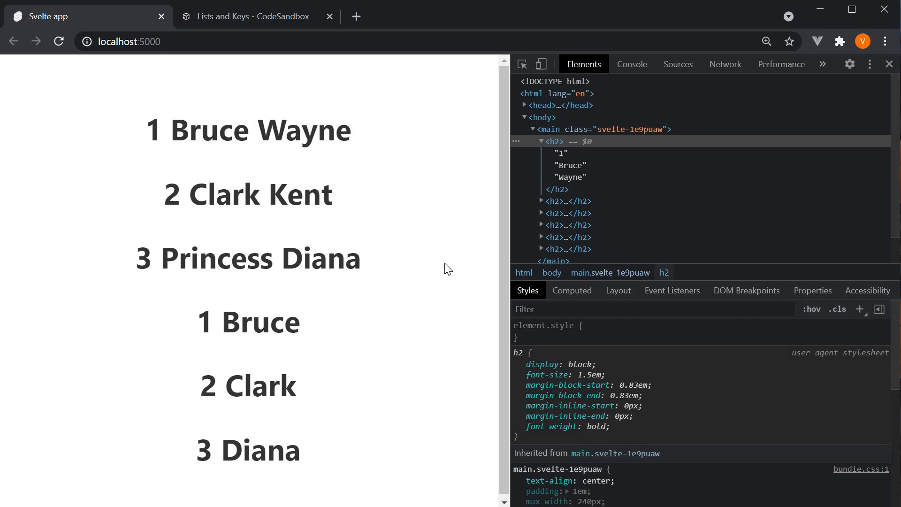
mouse_move(424, 270)
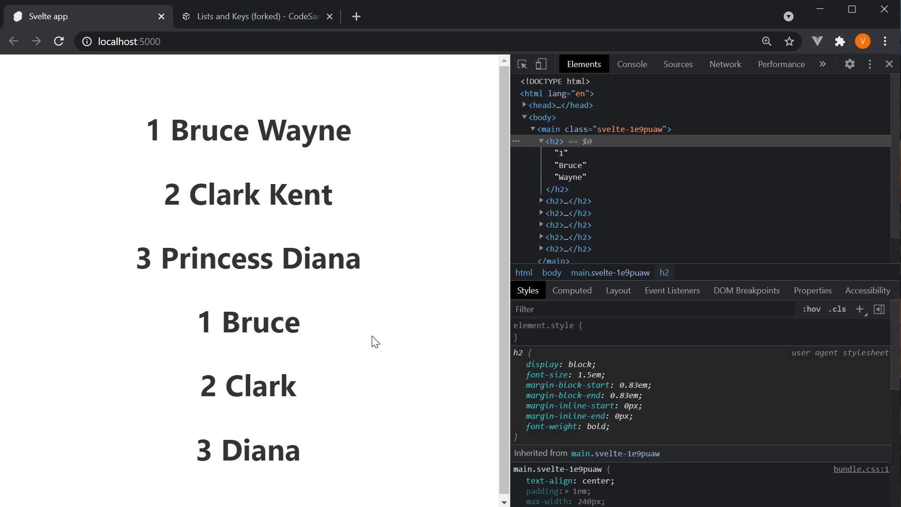
Step: Switch to the 'Lists and Keys (forked) - CodeSandbox' browser tab
left_click(255, 16)
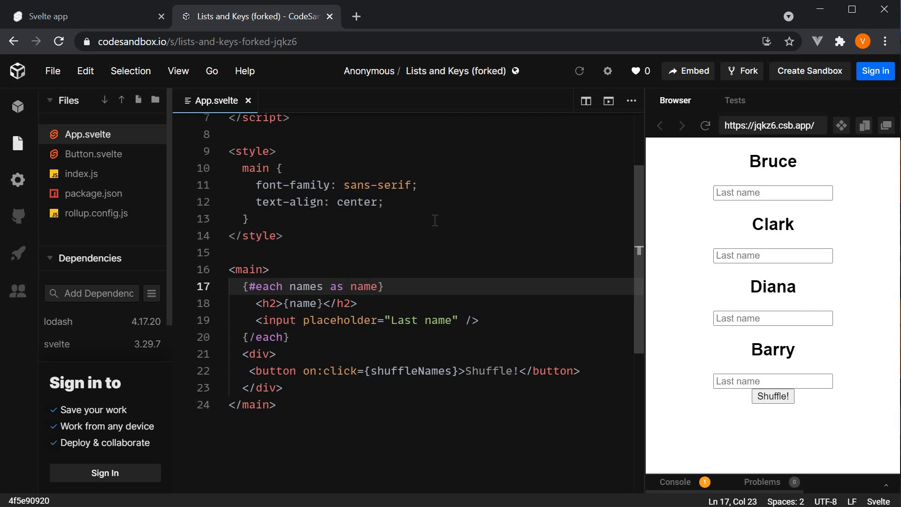
scroll("up", 3)
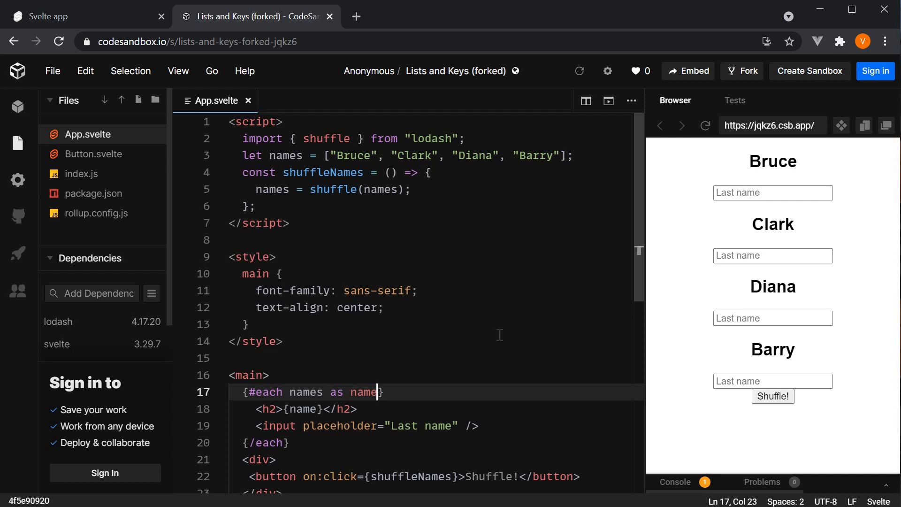
scroll("down", 3)
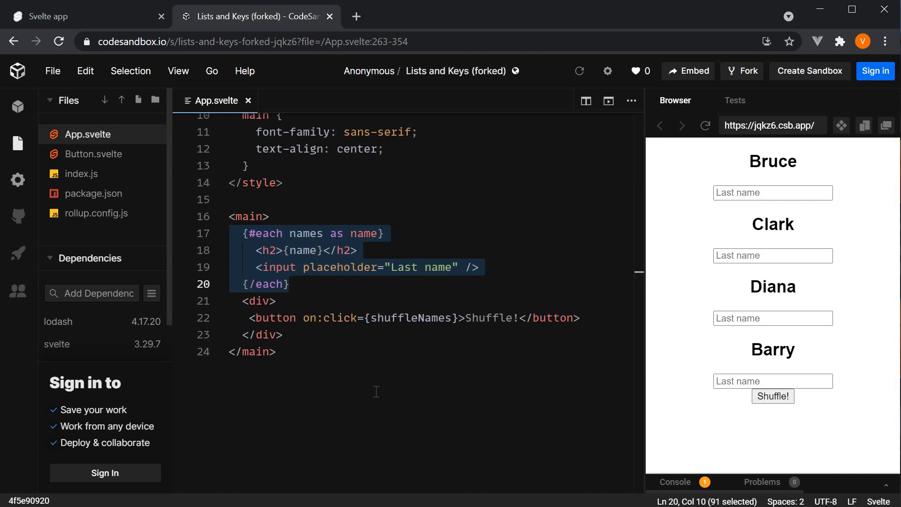
left_click(276, 352)
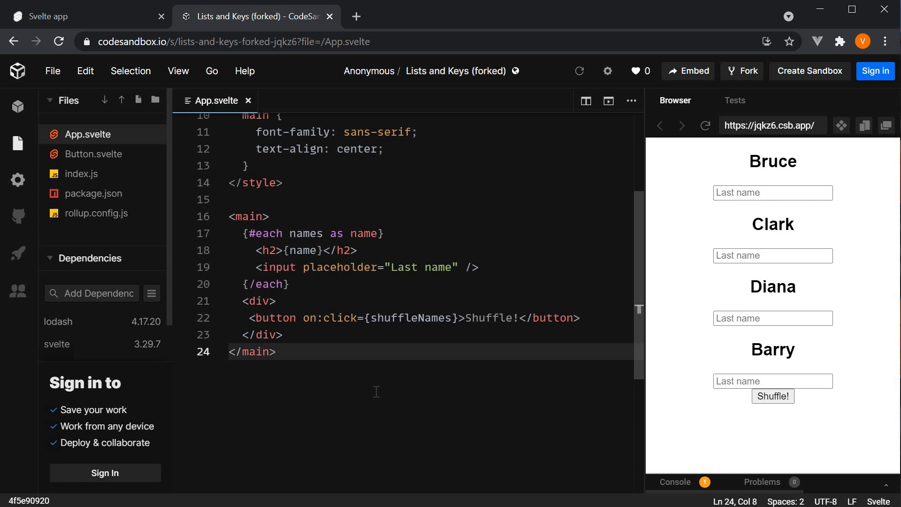
mouse_move(408, 422)
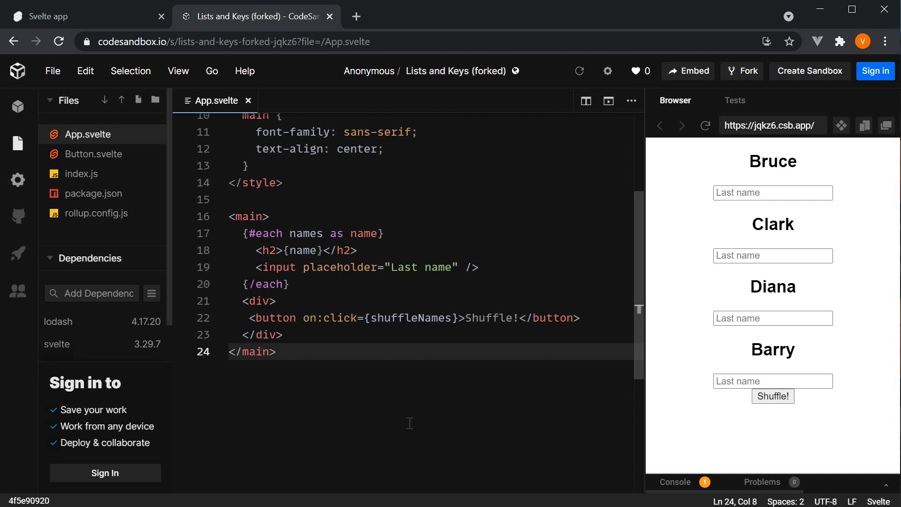
scroll("up", 3)
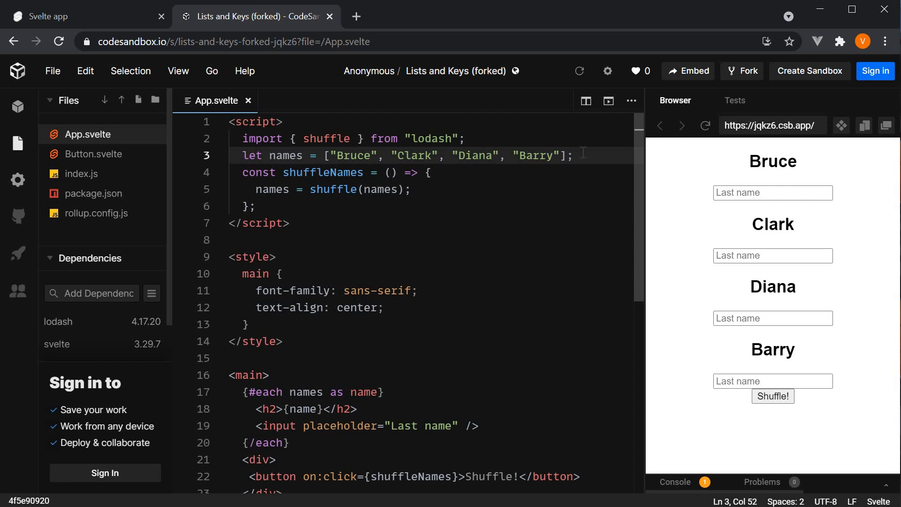
mouse_move(483, 319)
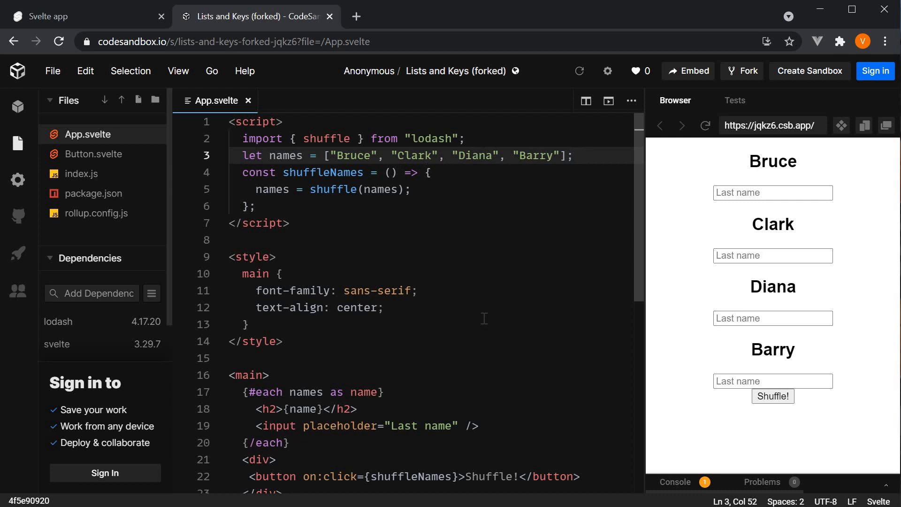
scroll("down", 3)
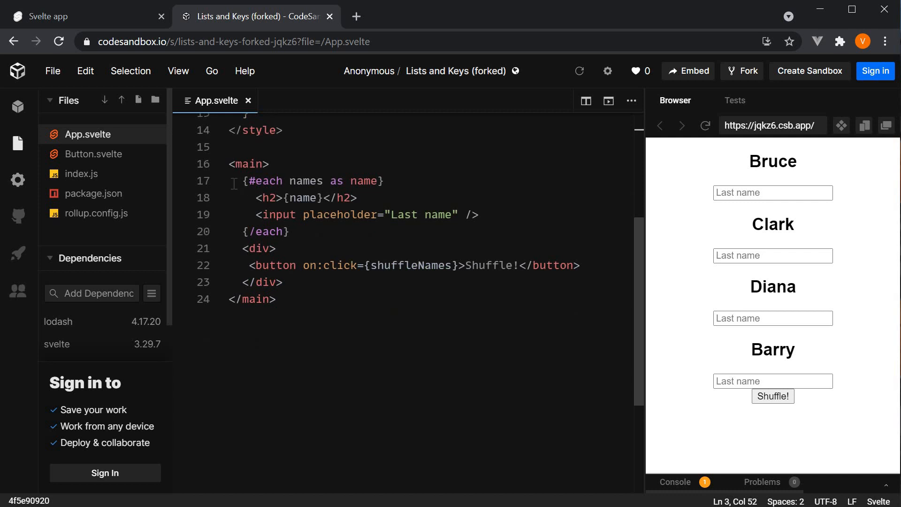
left_click_drag(244, 181, 290, 232)
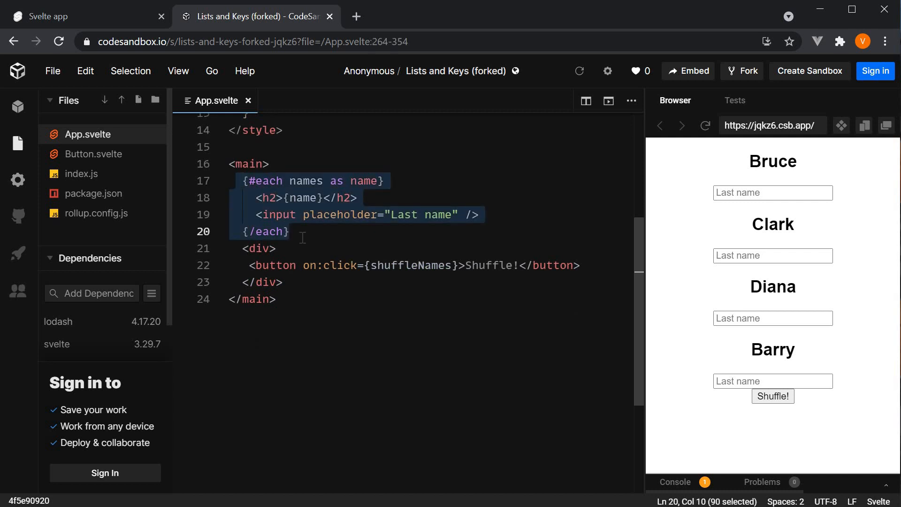
mouse_move(372, 197)
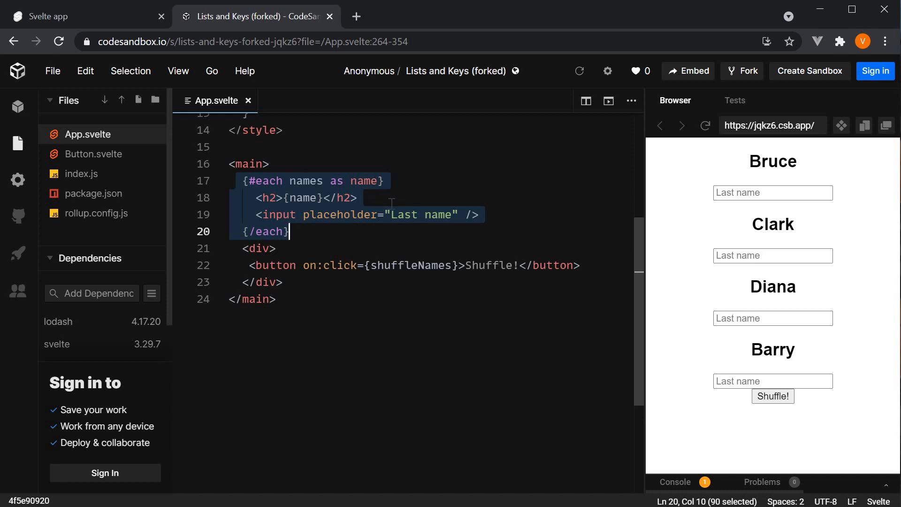
mouse_move(428, 205)
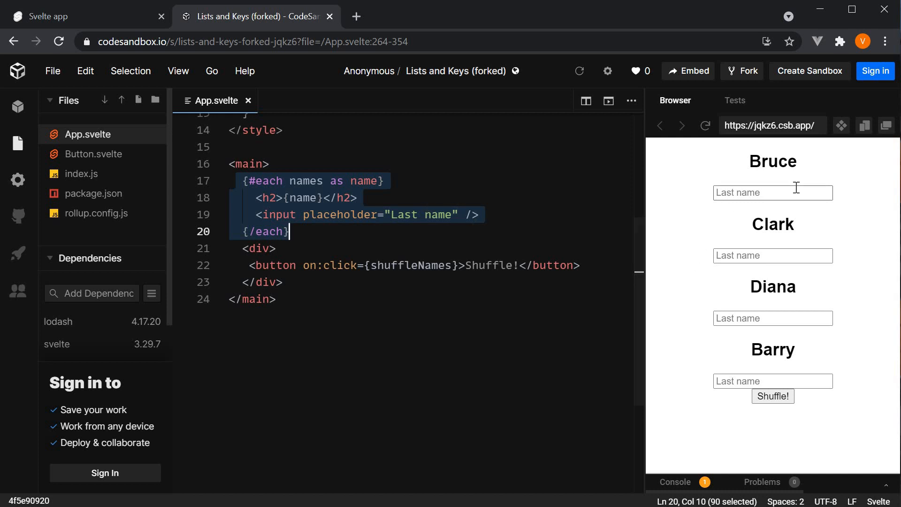
mouse_move(843, 391)
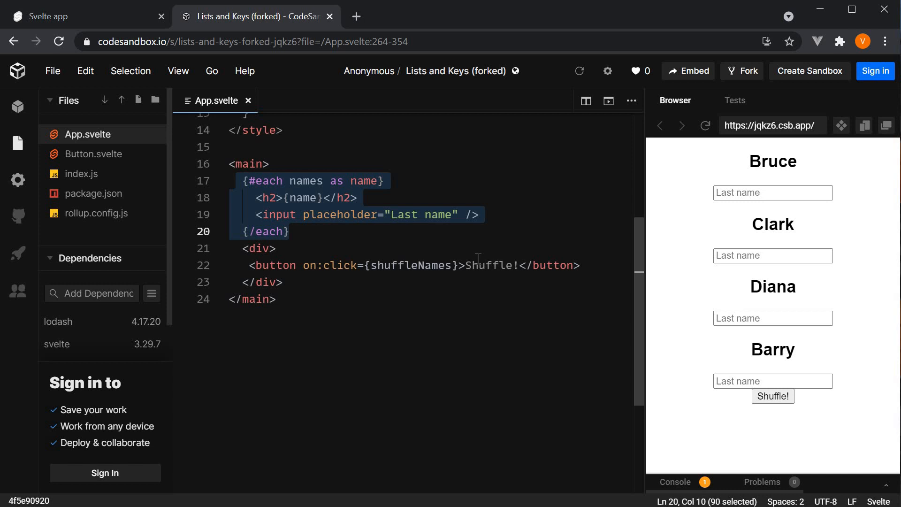
mouse_move(772, 396)
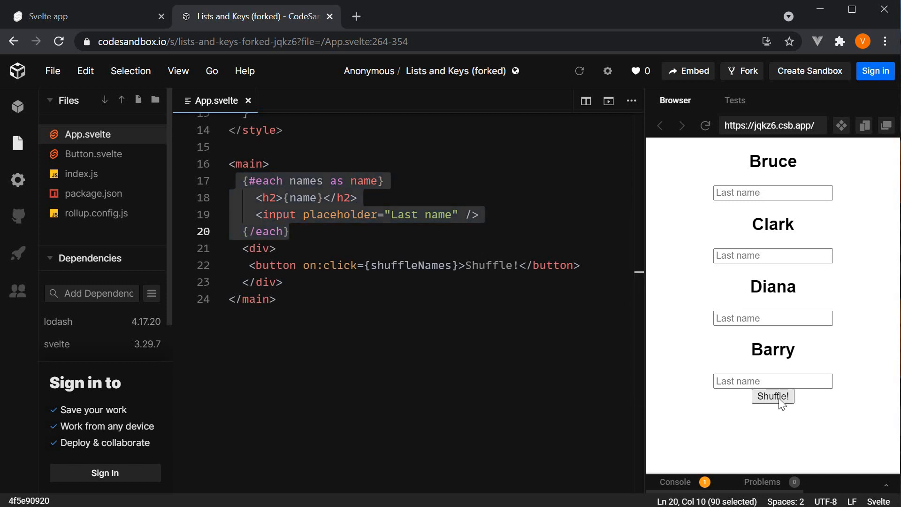
left_click(772, 396)
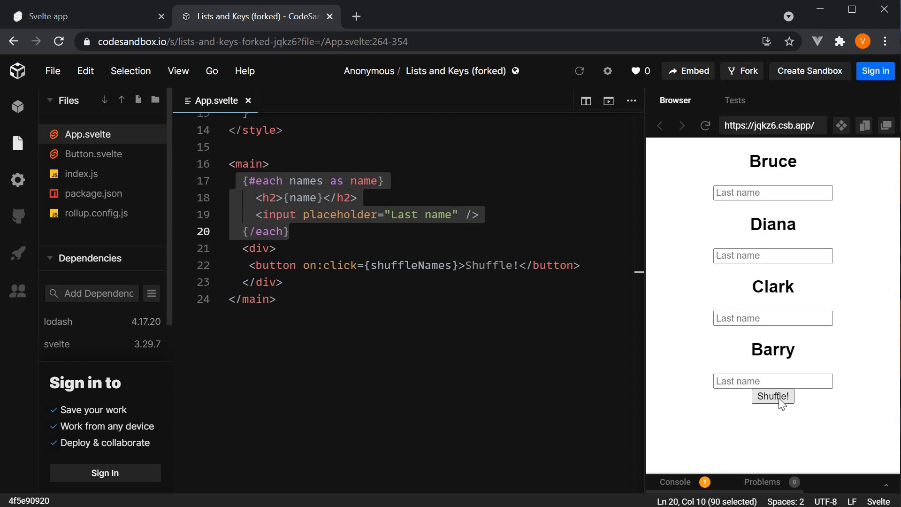
left_click(772, 396)
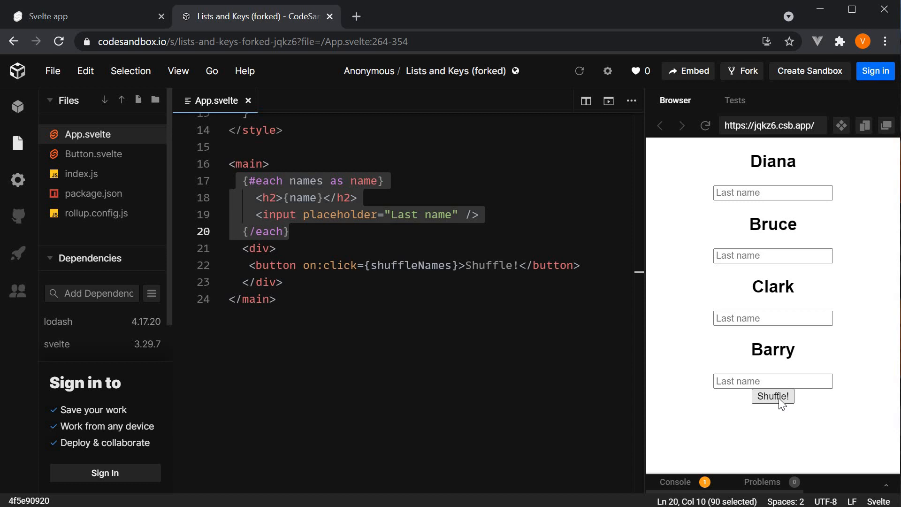
left_click(772, 396)
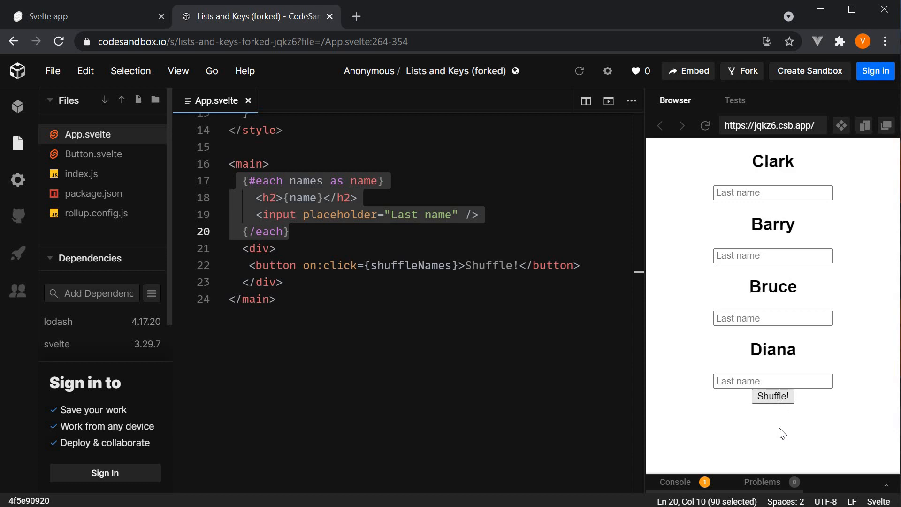
mouse_move(786, 436)
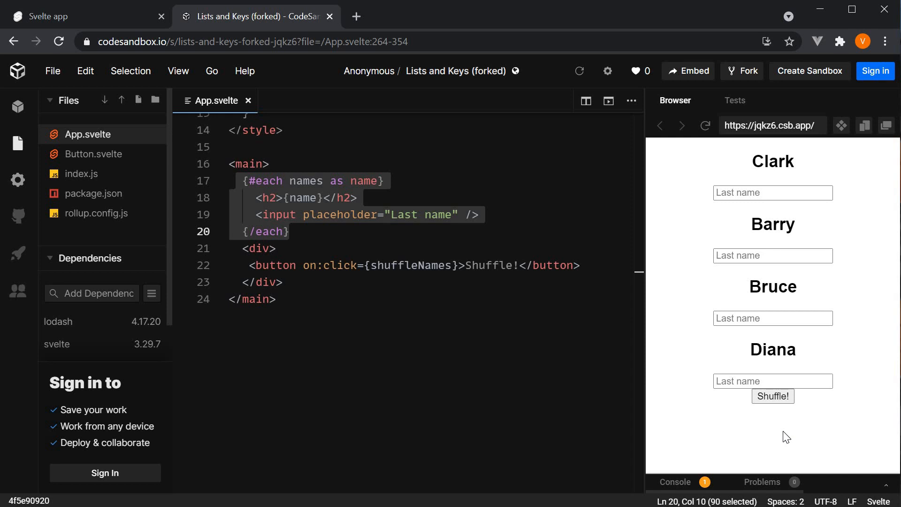
mouse_move(706, 171)
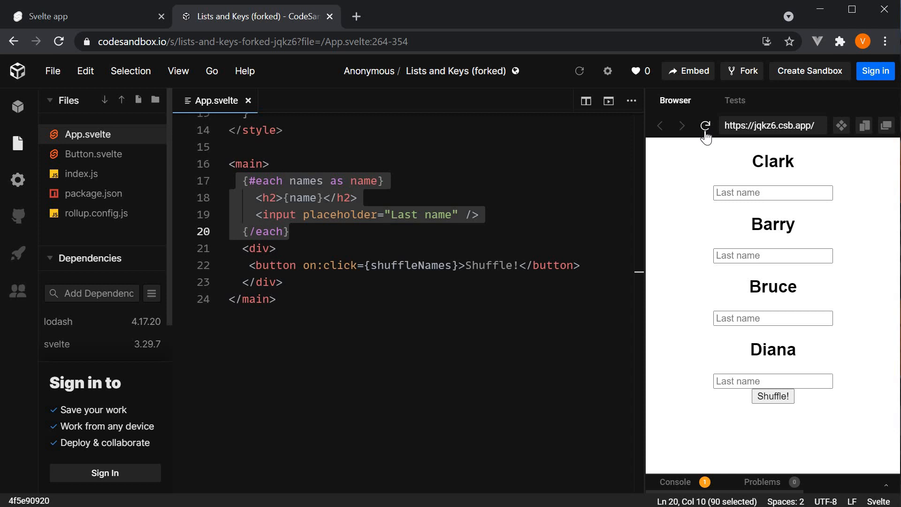
Step: Reload the preview and enter Wayne and Kent in the first two last-name inputs
left_click(772, 395)
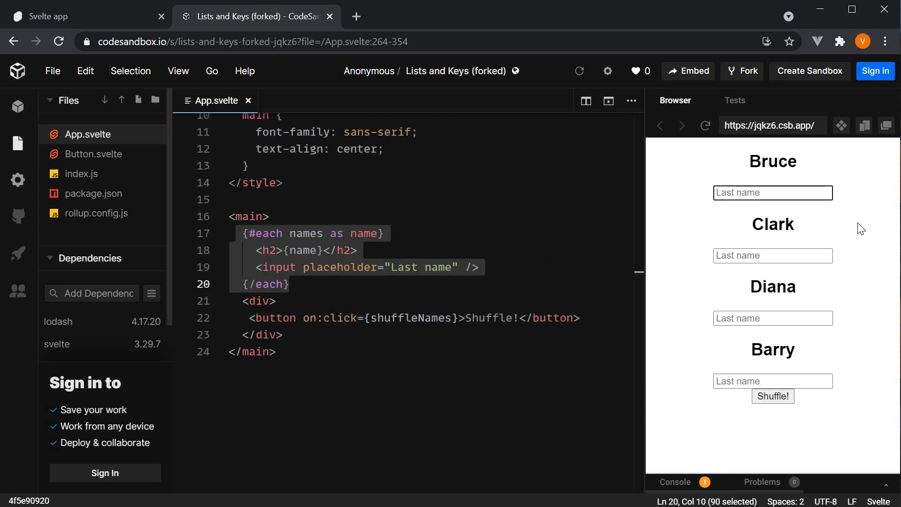
type("Wayne")
left_click(772, 255)
type("Ken")
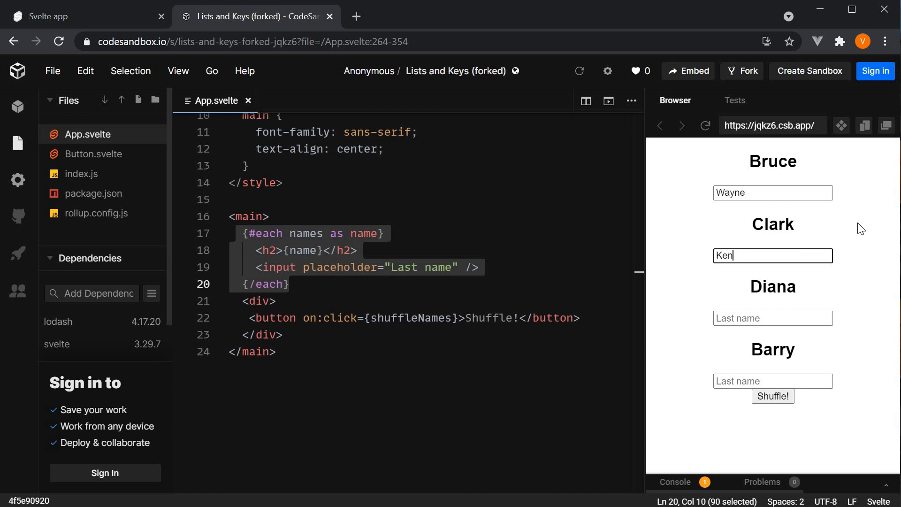
type("t")
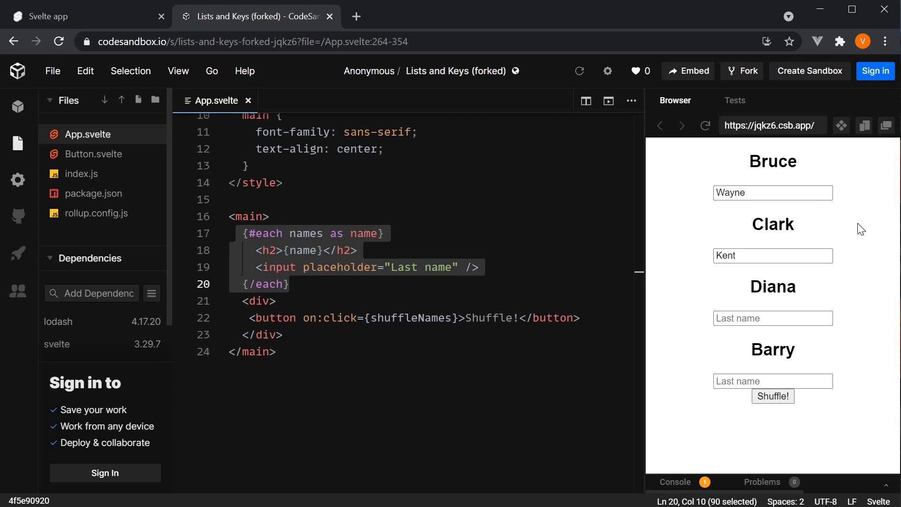
mouse_move(885, 385)
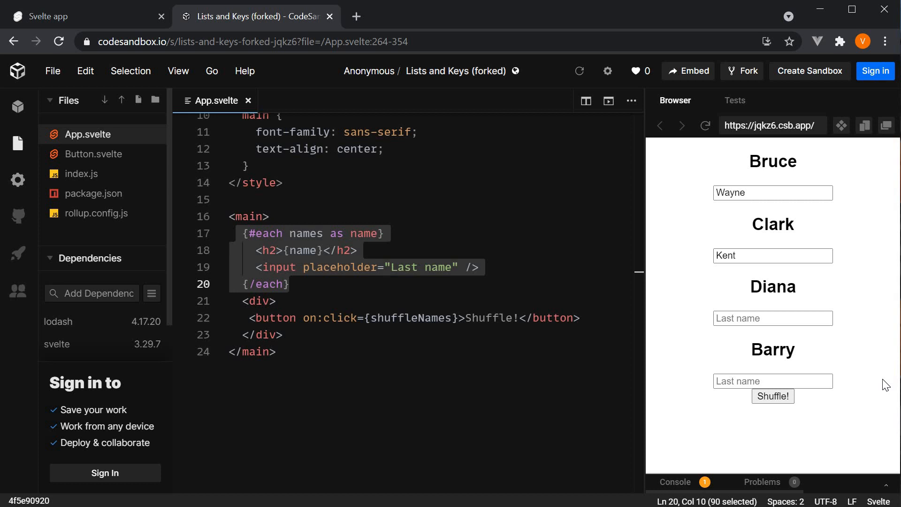
mouse_move(778, 424)
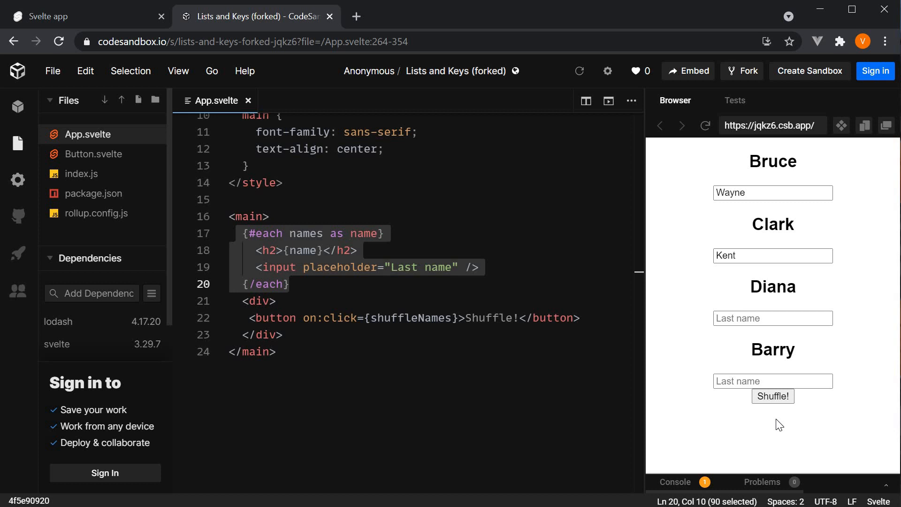
Step: Shuffle the unkeyed list twice, showing Wayne and Kent stay in the top fields
left_click(772, 396)
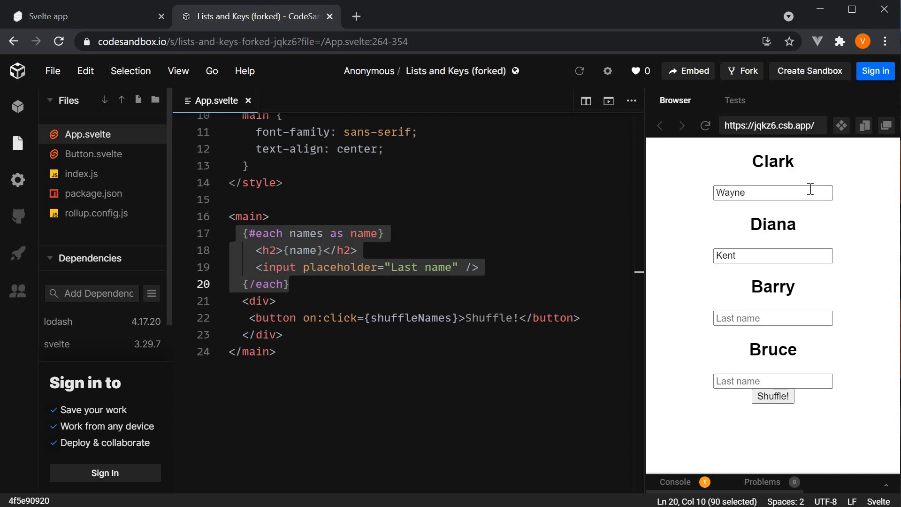
mouse_move(769, 247)
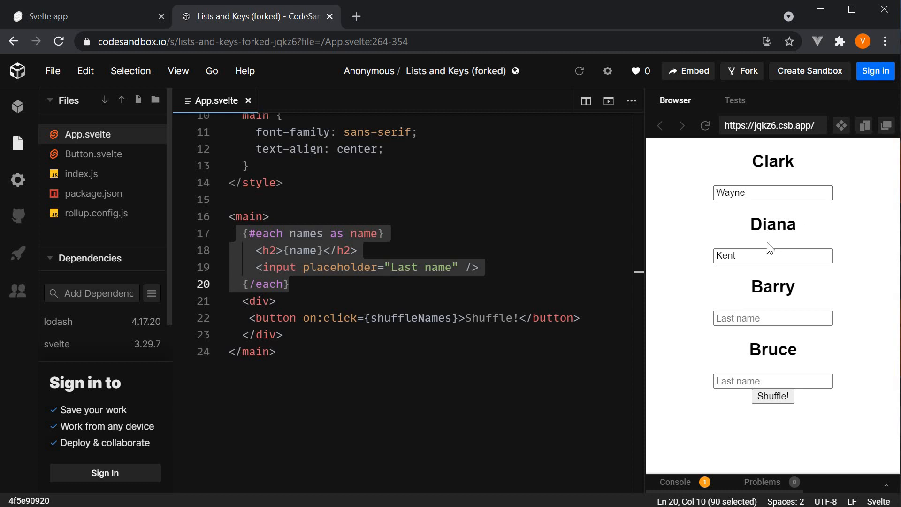
mouse_move(808, 367)
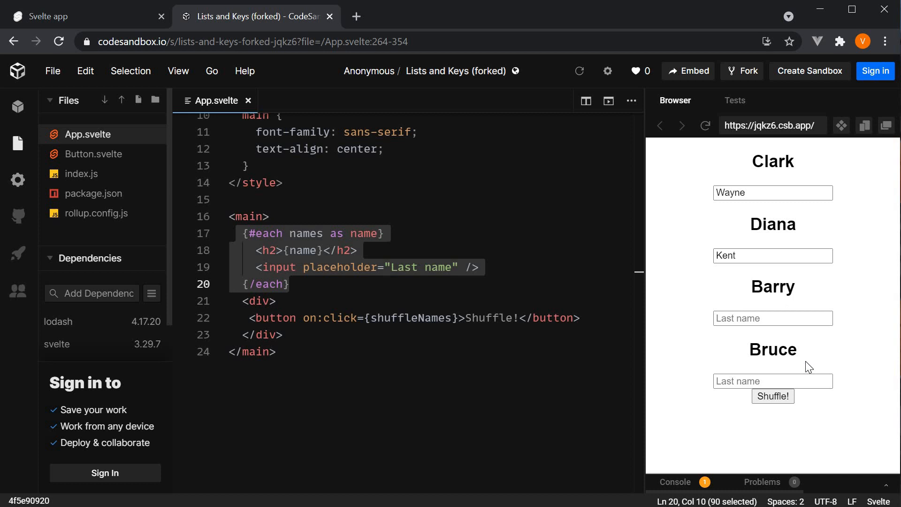
mouse_move(772, 396)
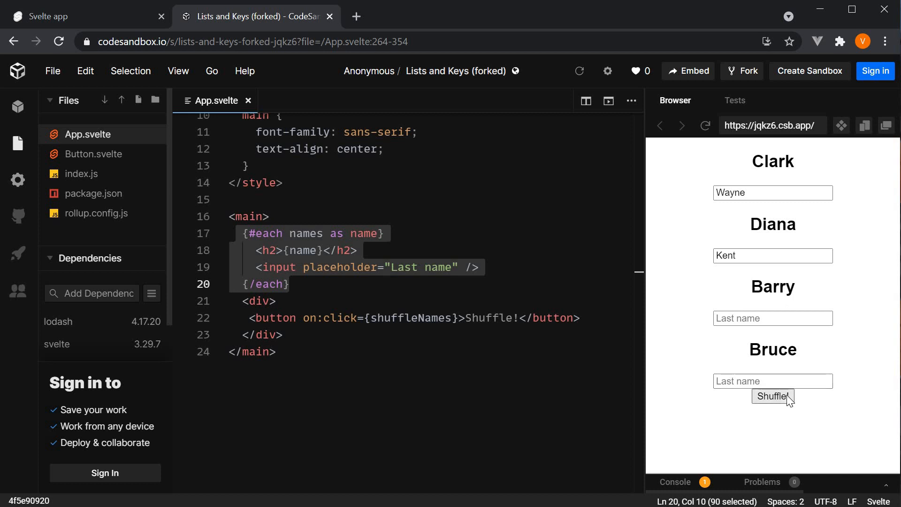
left_click(772, 395)
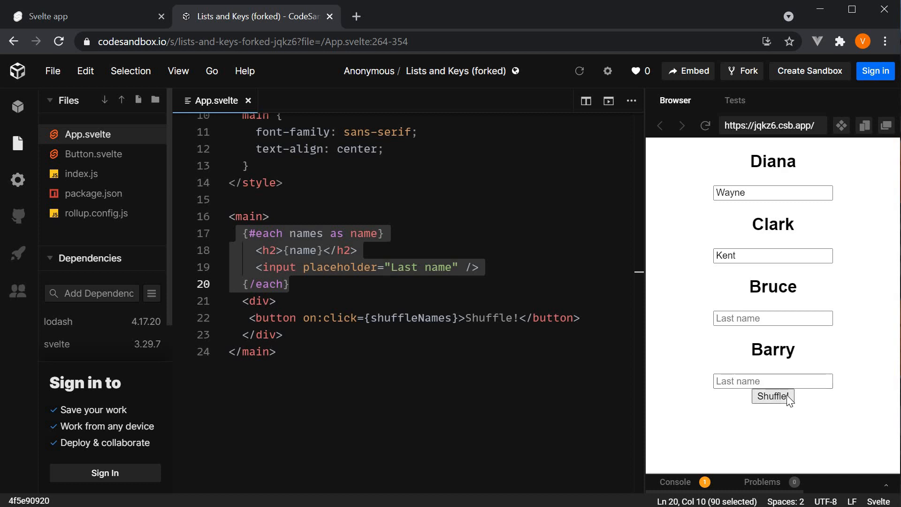
mouse_move(830, 438)
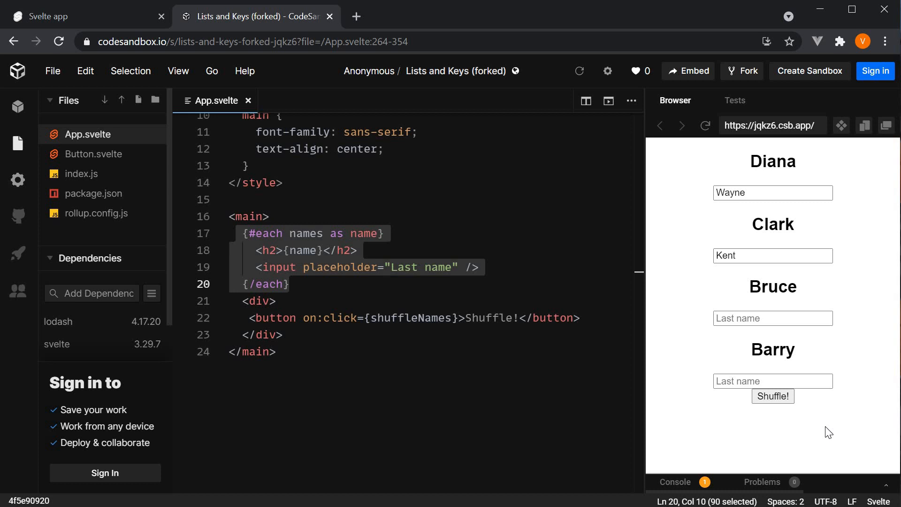
mouse_move(827, 426)
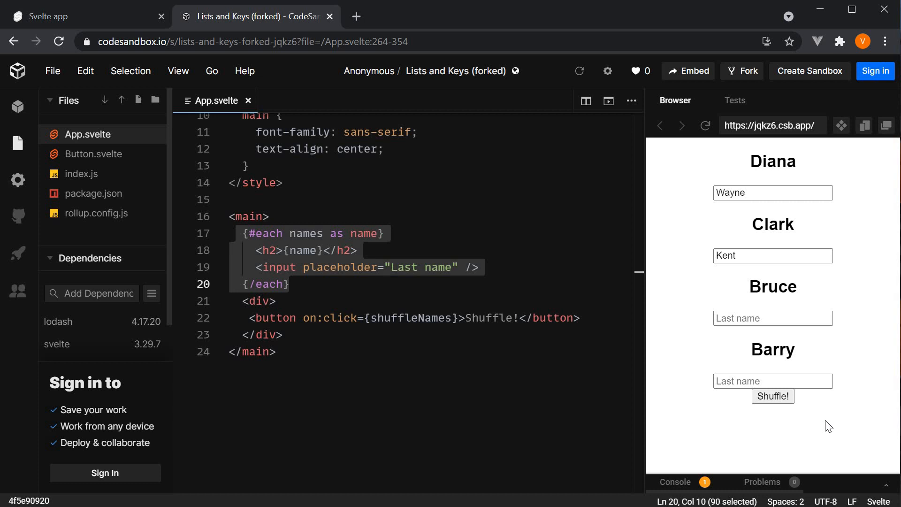
mouse_move(843, 360)
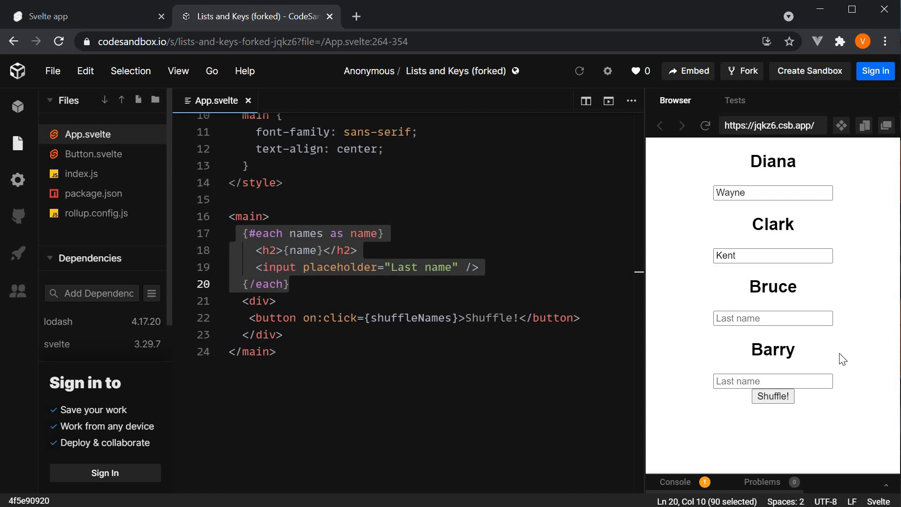
mouse_move(848, 343)
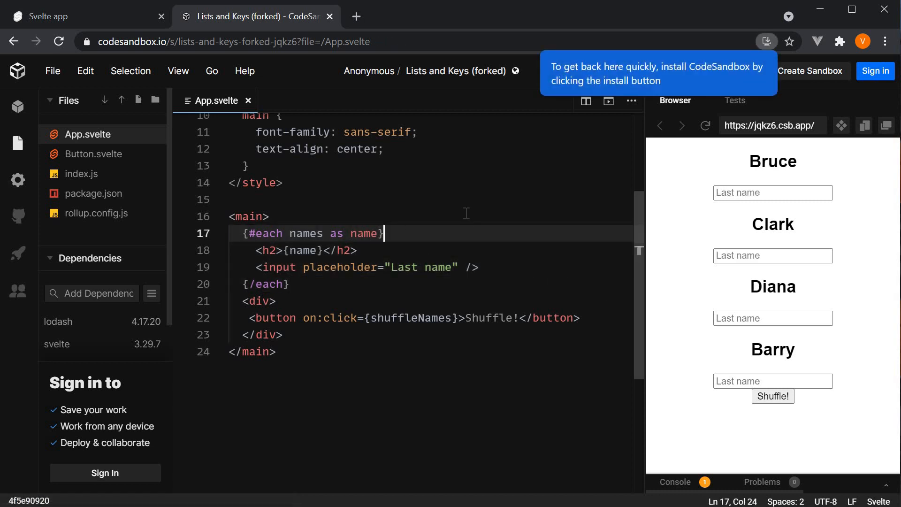
Step: Key the each block with (name), shuffle to show Wayne and Kent follow Bruce and Clark, and highlight (name)
type("(name")
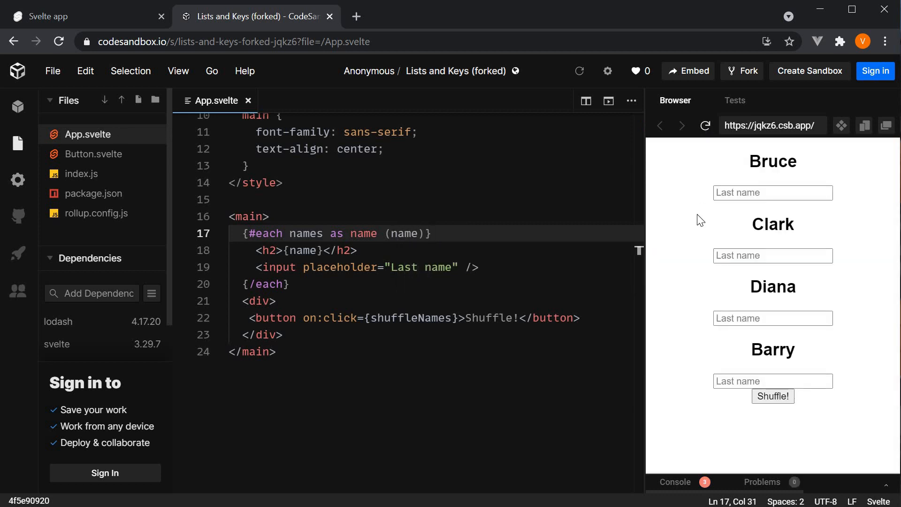
left_click(772, 192)
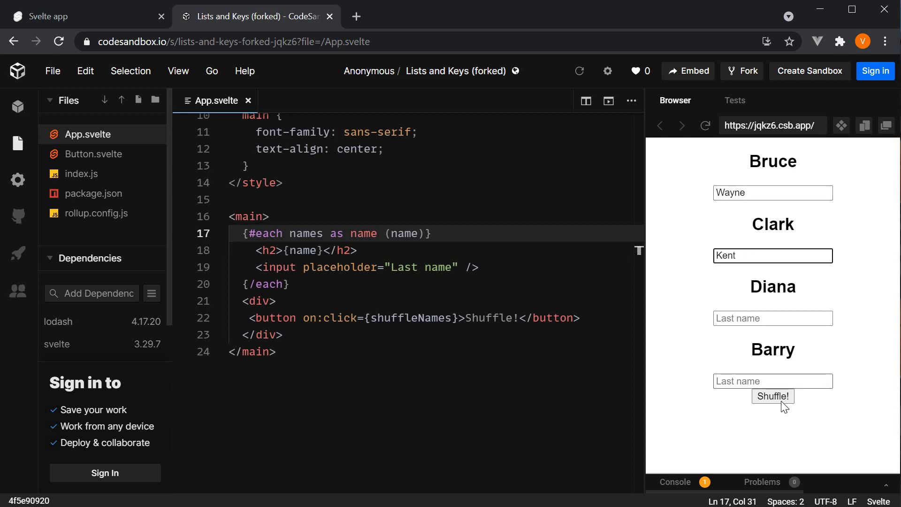
left_click(773, 395)
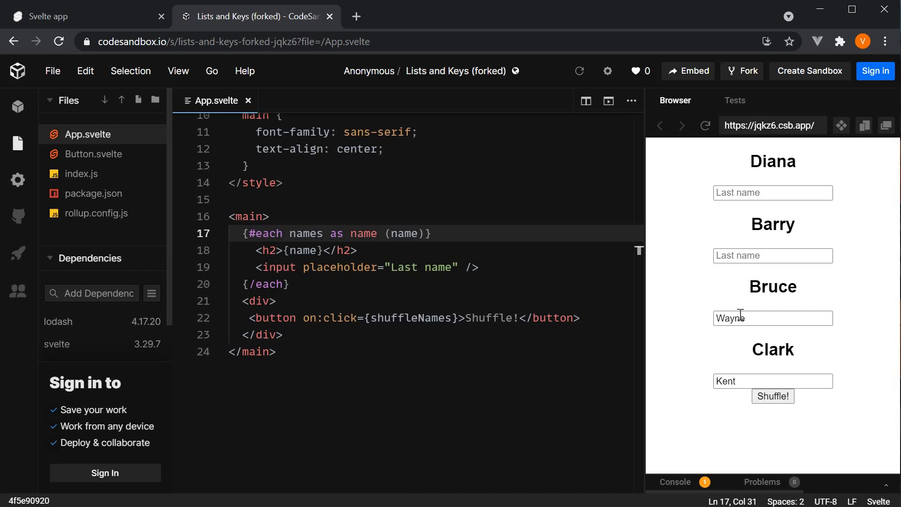
mouse_move(768, 321)
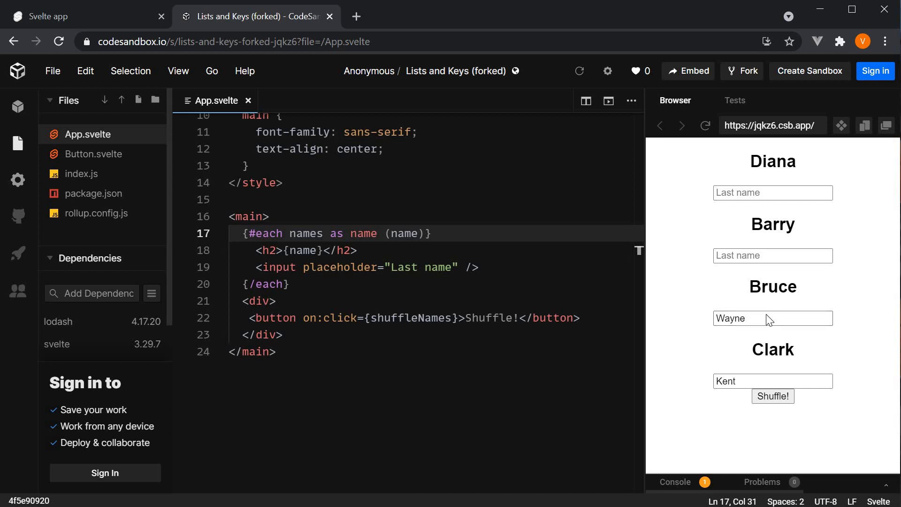
mouse_move(746, 369)
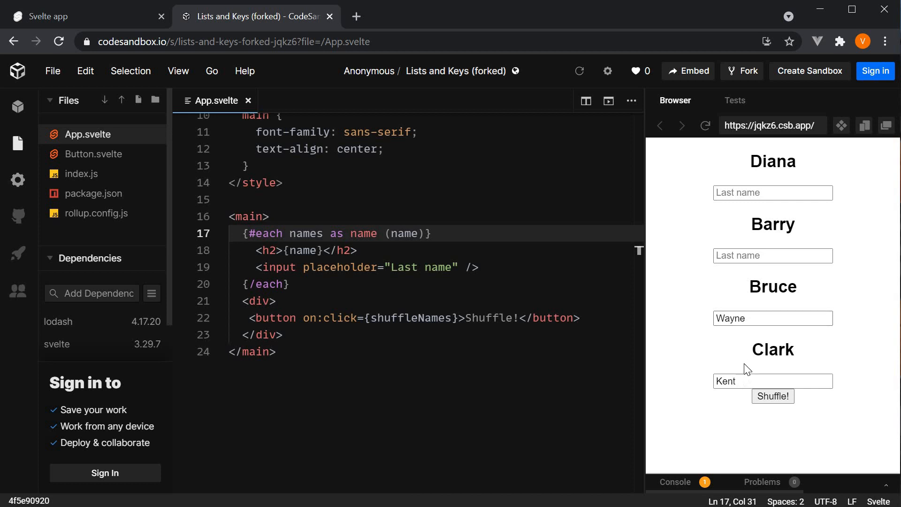
double_click(405, 234)
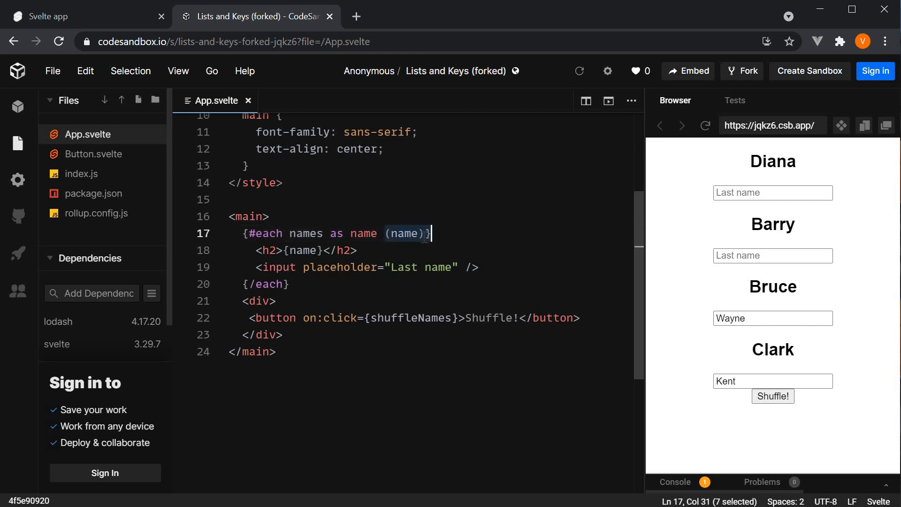